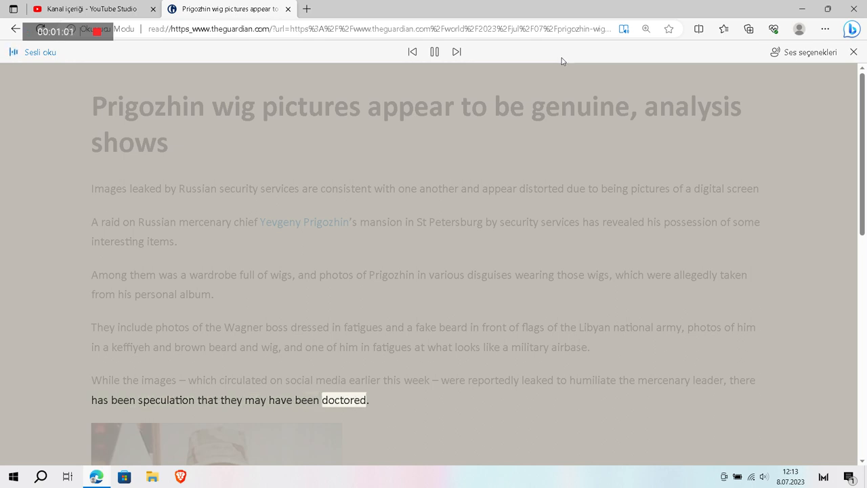
scroll(down, 3)
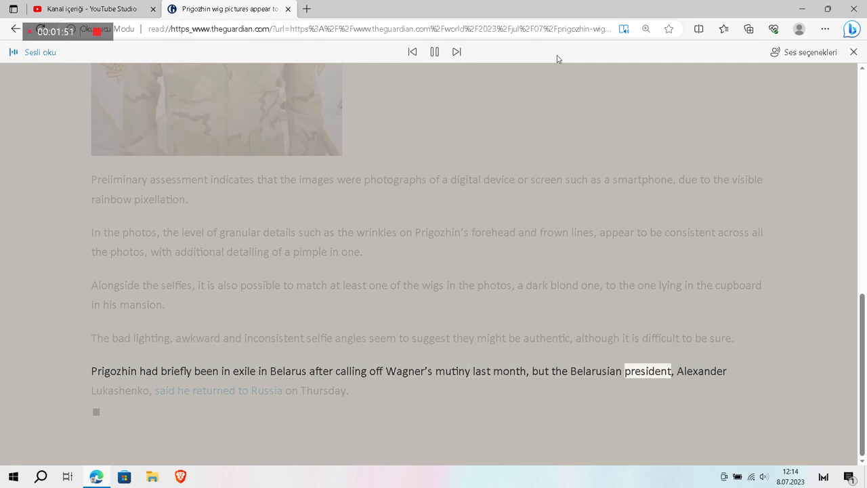
mouse_move(854, 51)
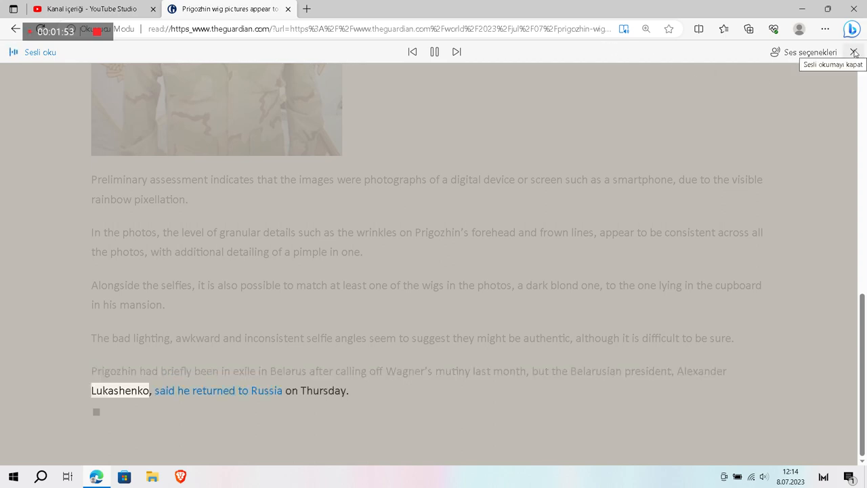